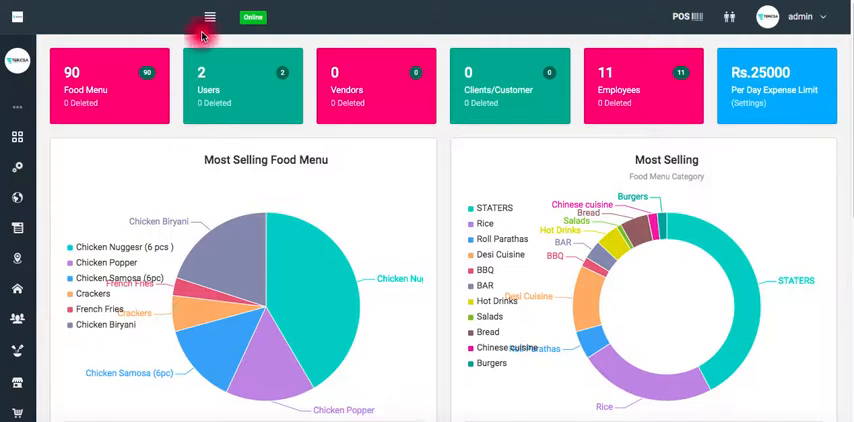
mouse_move(210, 18)
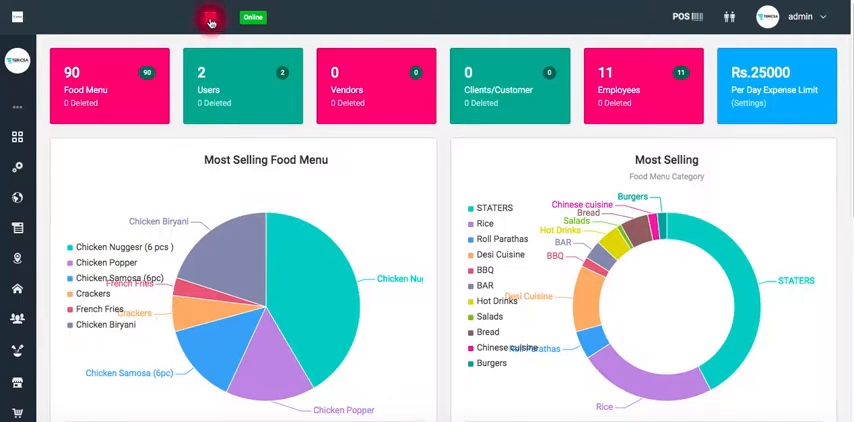
Step: Expand the side navigation to reveal the Food Menu section
click(210, 17)
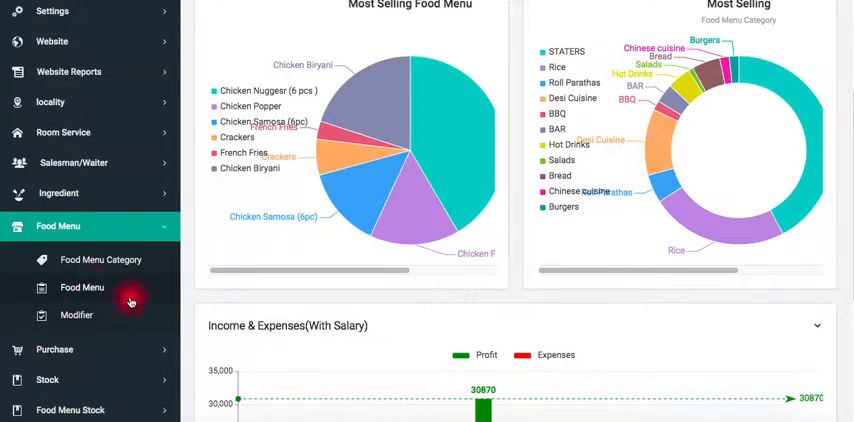
Step: List all active food menu records with their codes, categories and prices
click(82, 288)
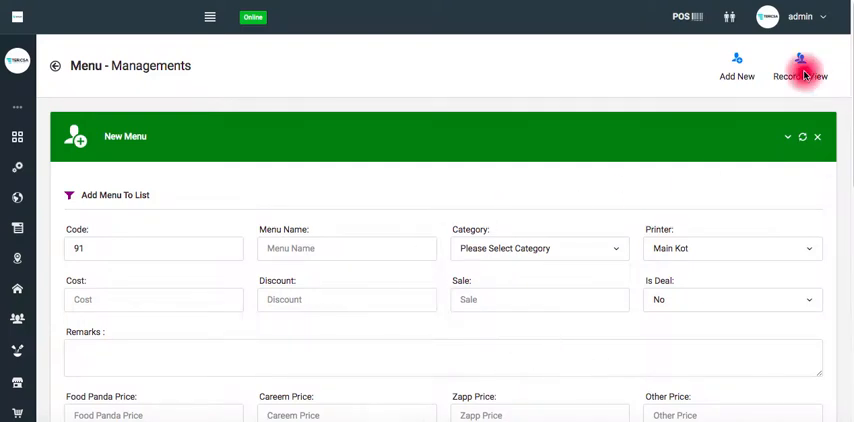
click(800, 70)
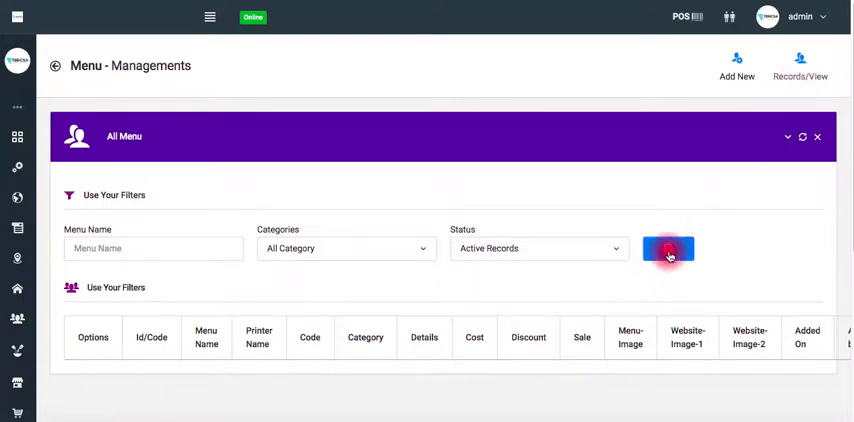
click(667, 248)
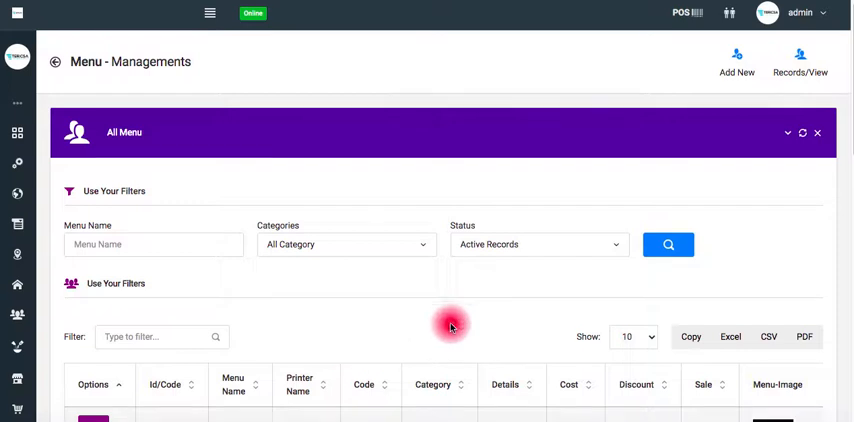
scroll(down, 3)
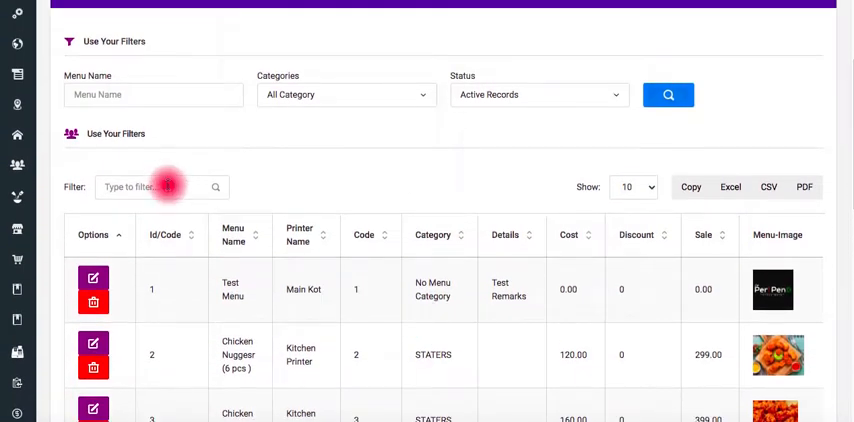
Step: Filter the menu table by 'z' and edit the zinger cheese burger
text(z)
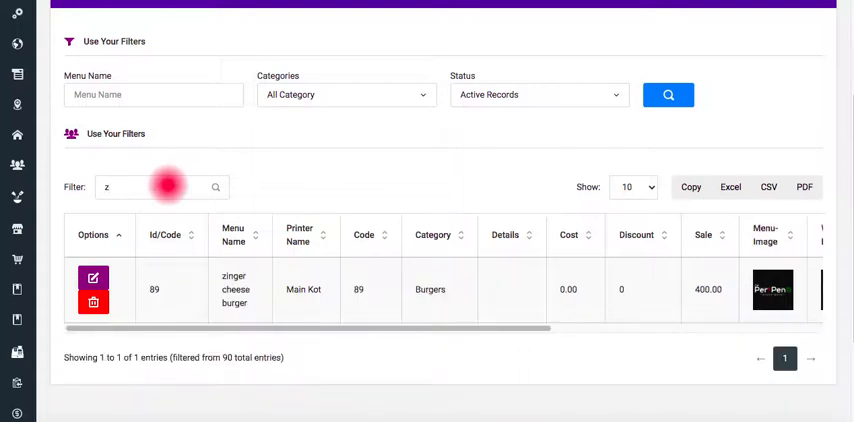
mouse_move(125, 286)
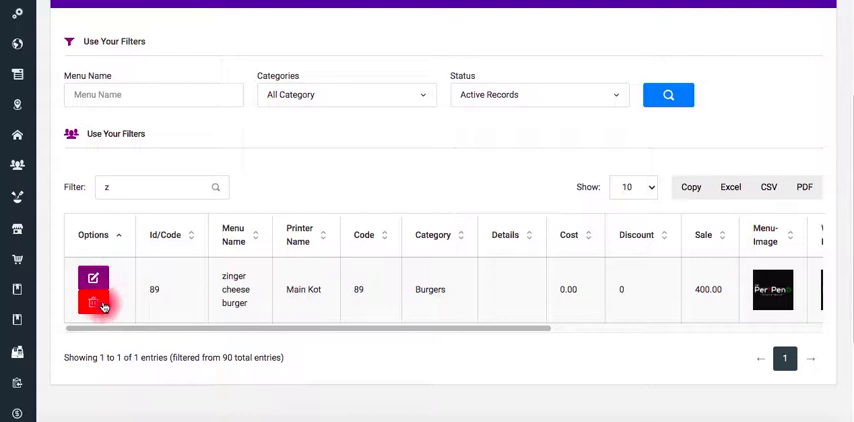
click(93, 302)
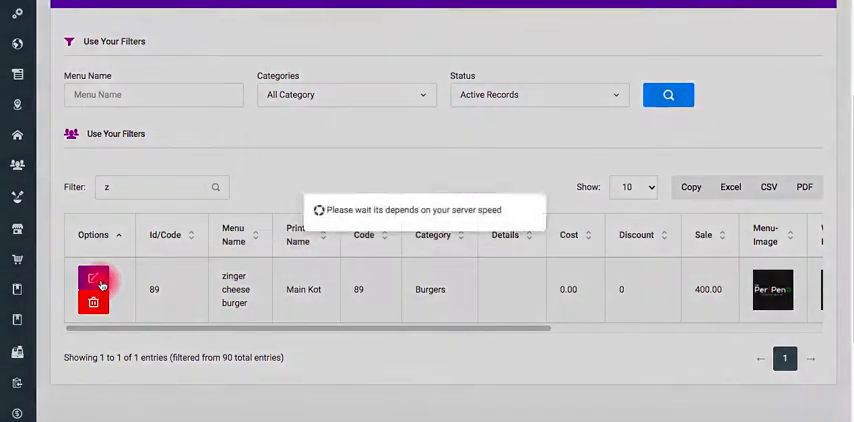
Step: Change the zinger cheese burger's sale price from 400.00 to 380 and submit
click(93, 278)
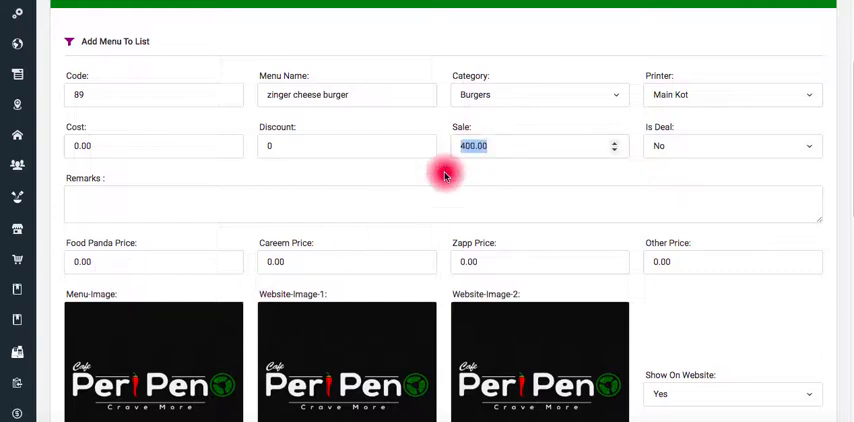
text(380)
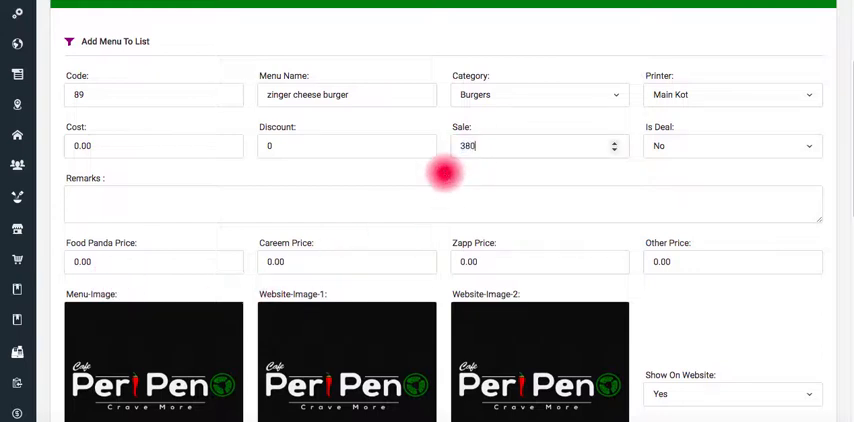
mouse_move(620, 241)
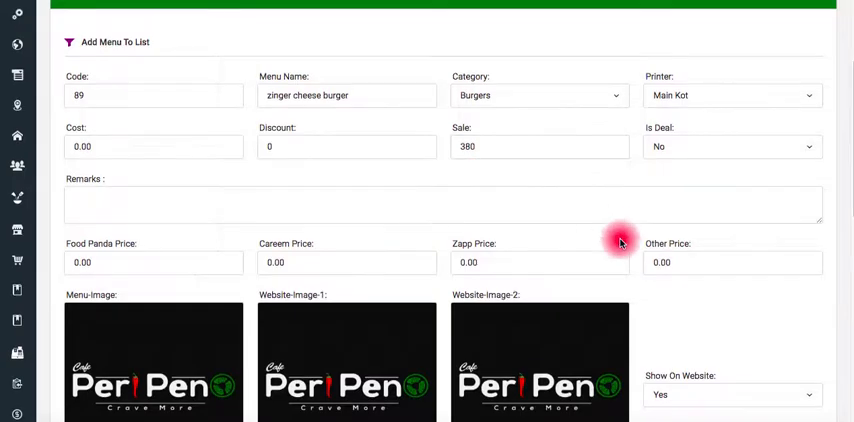
scroll(down, 3)
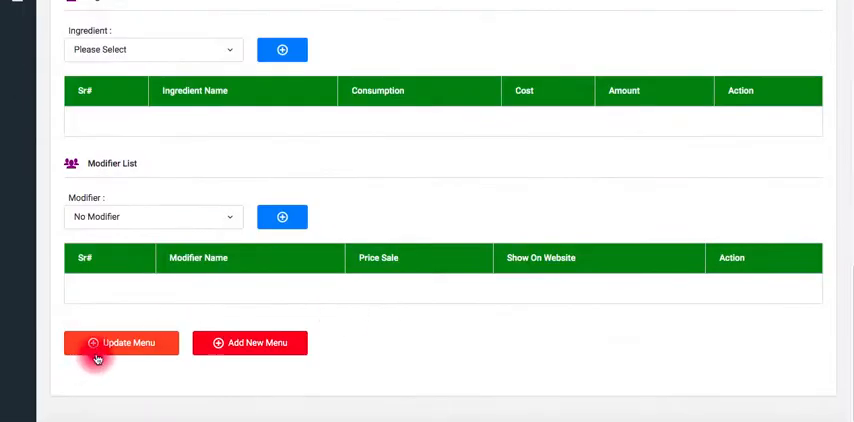
click(121, 342)
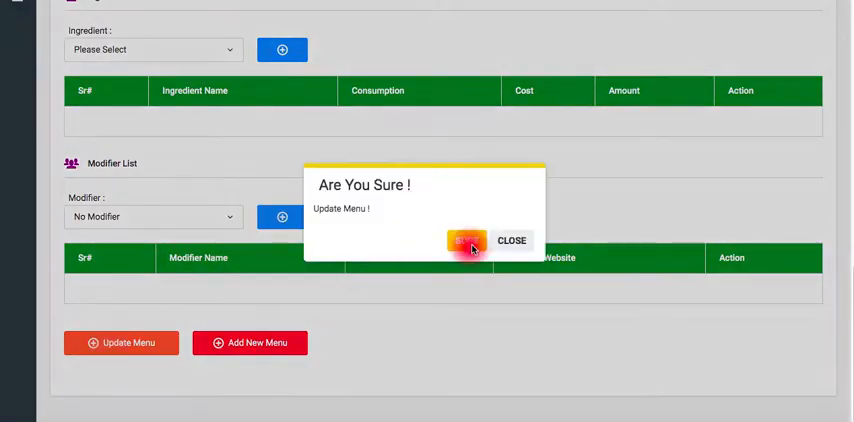
Step: Confirm the 'Are You Sure!' prompt to save the 380 sale price
click(466, 240)
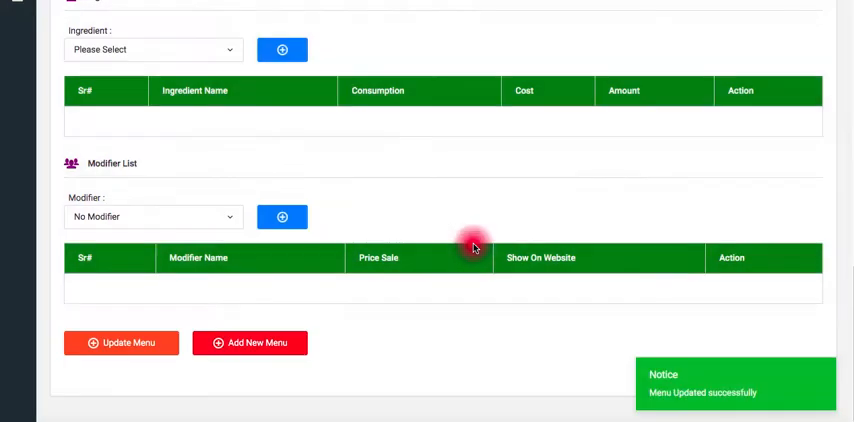
scroll(up, 3)
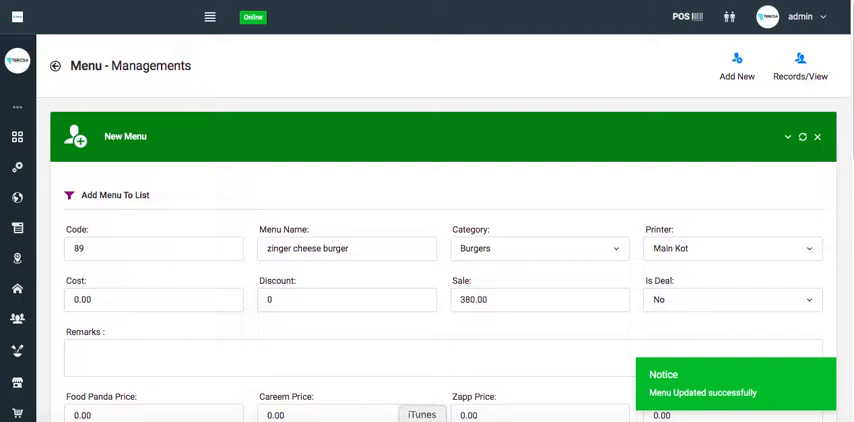
right_click(686, 17)
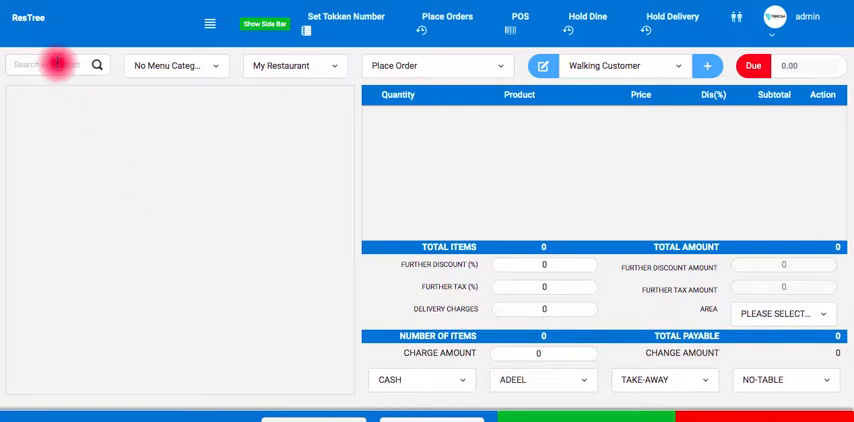
Step: Search 'z' on the POS screen and add Zinger Cheese Burger at 380.00
text(z)
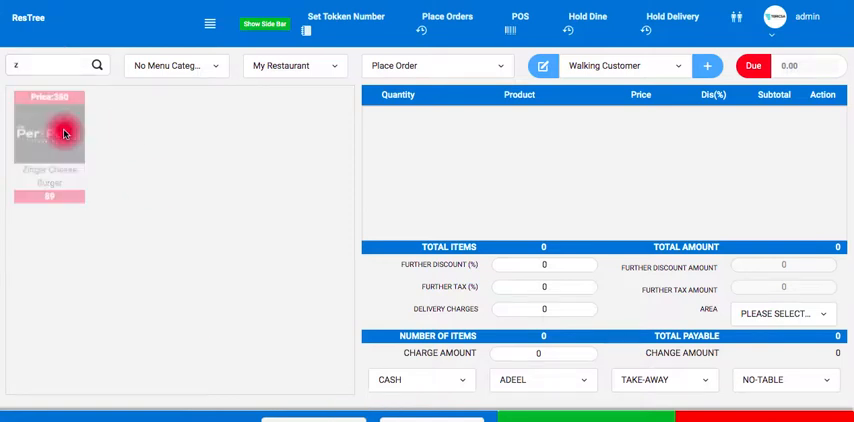
click(48, 130)
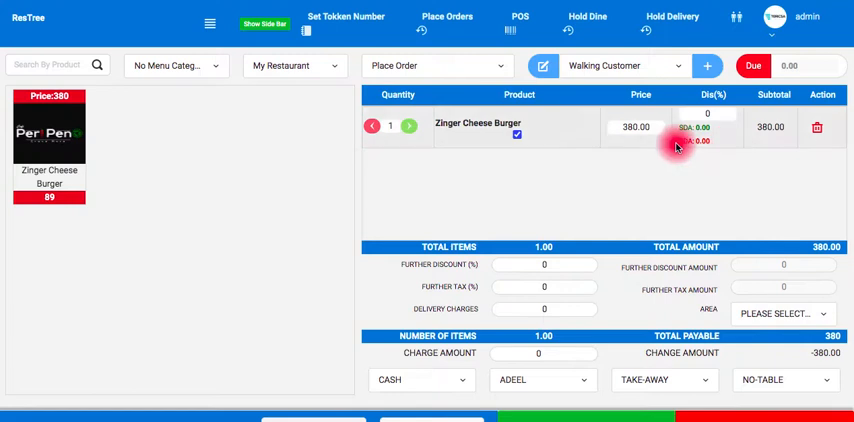